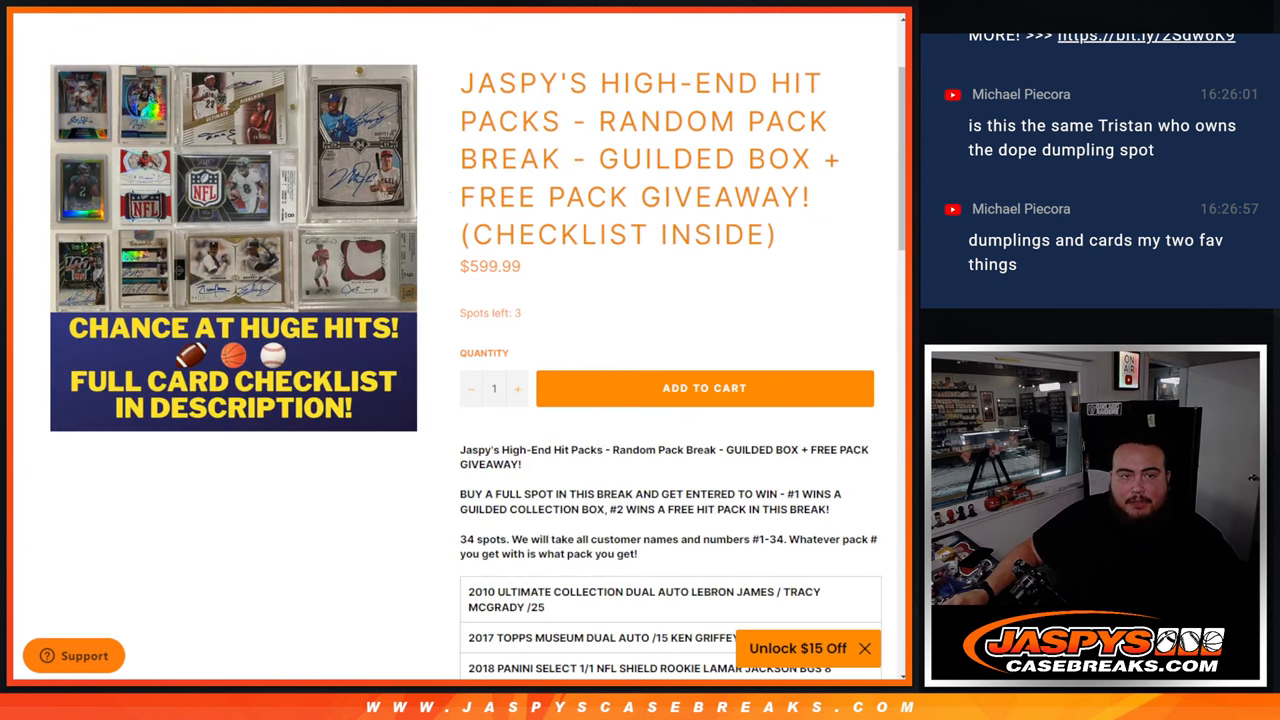
# Fill the List Randomizer with the 32 High-End Hit Packs break buyer names.
pyautogui.click(232, 230)
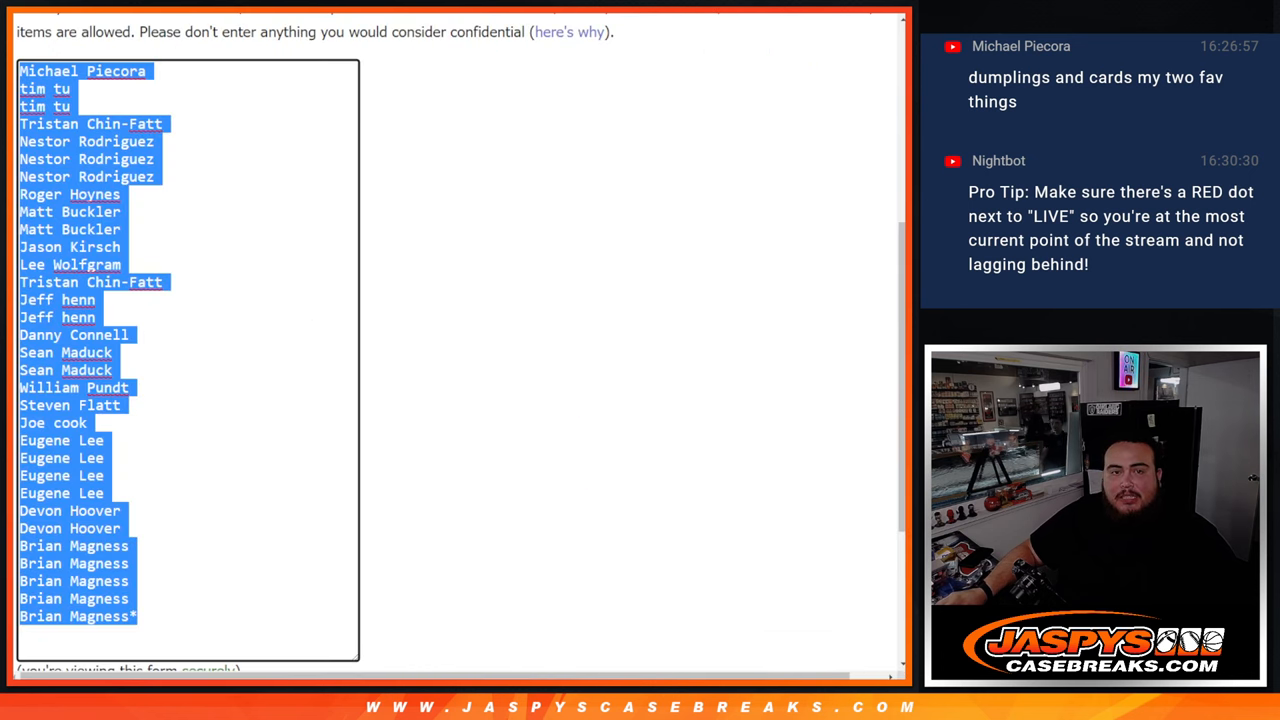
# Show the 3x Hit Pack Spot Giveaway break's product listing.
pyautogui.click(563, 307)
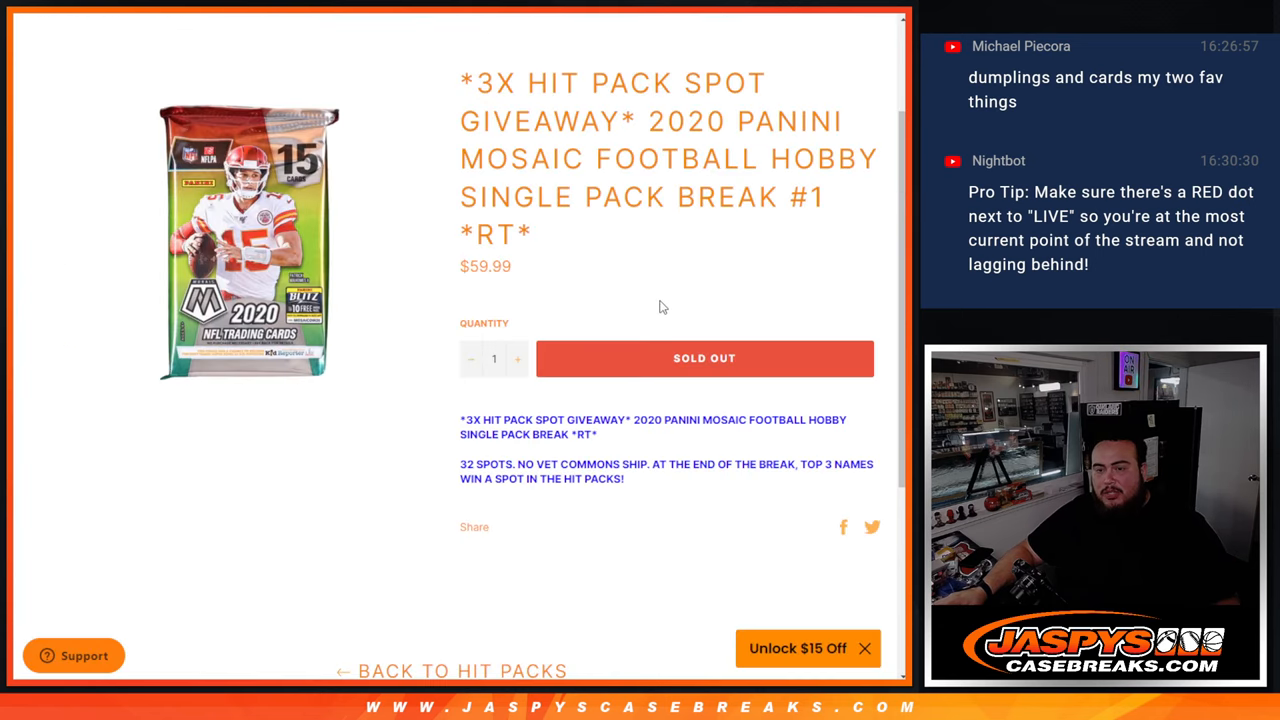
pyautogui.moveTo(657, 295)
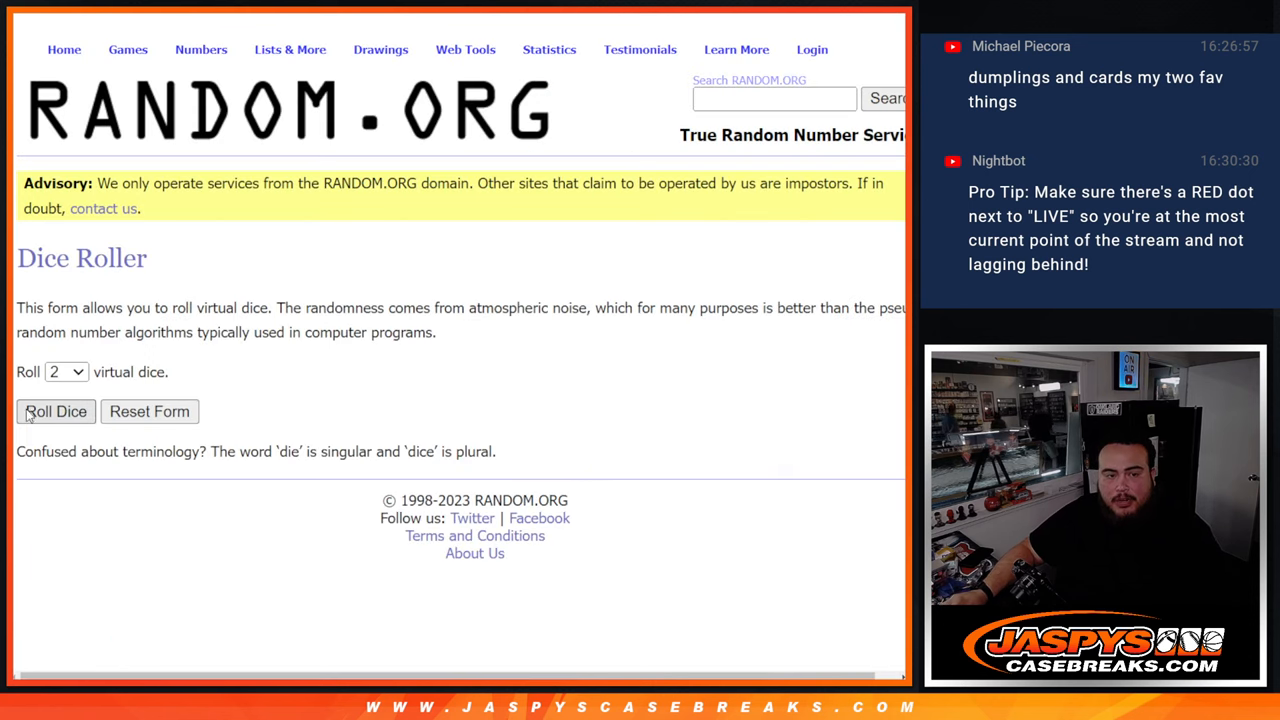
# Roll two dice for the shuffle count, then randomize the 32 customer names repeatedly.
pyautogui.click(55, 411)
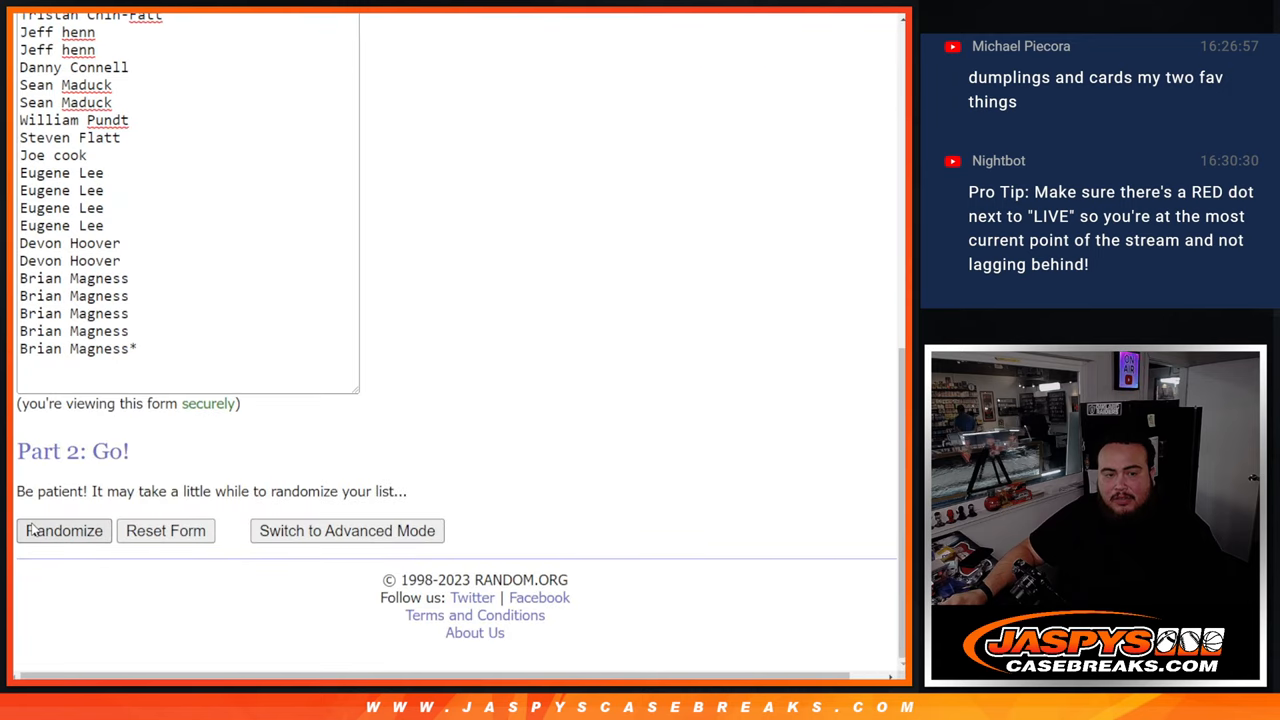
pyautogui.click(63, 531)
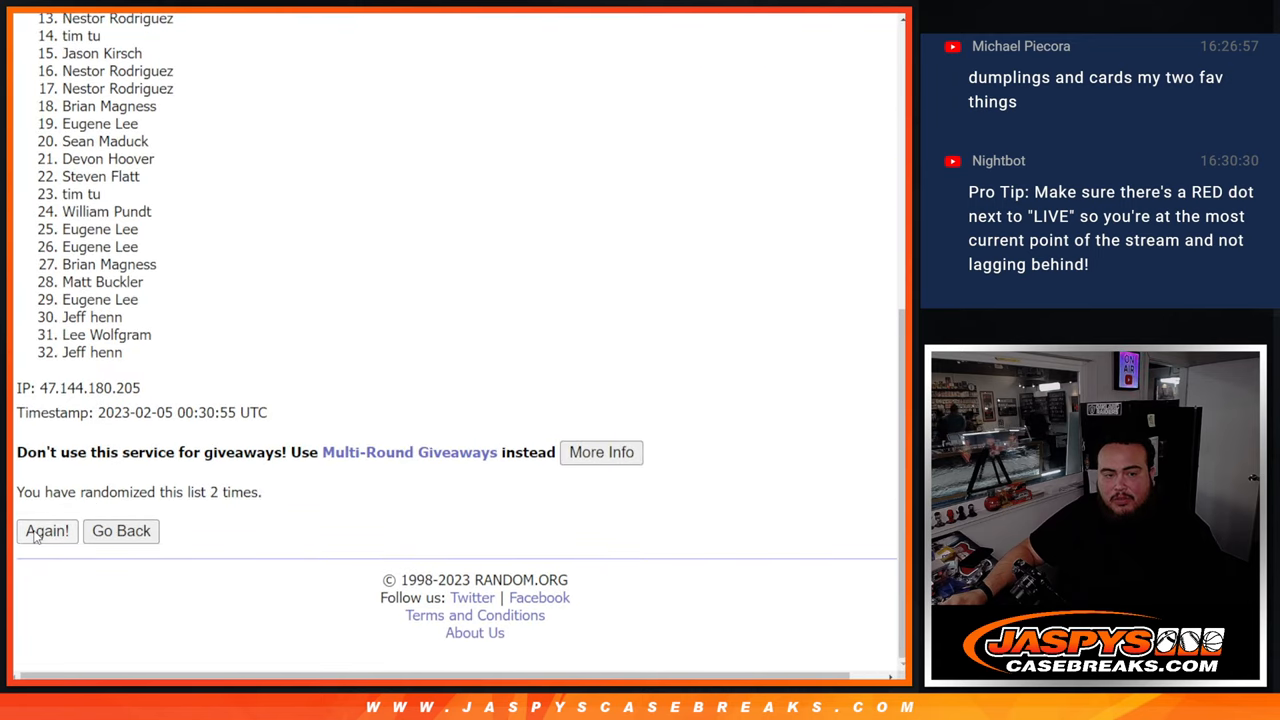
pyautogui.click(46, 531)
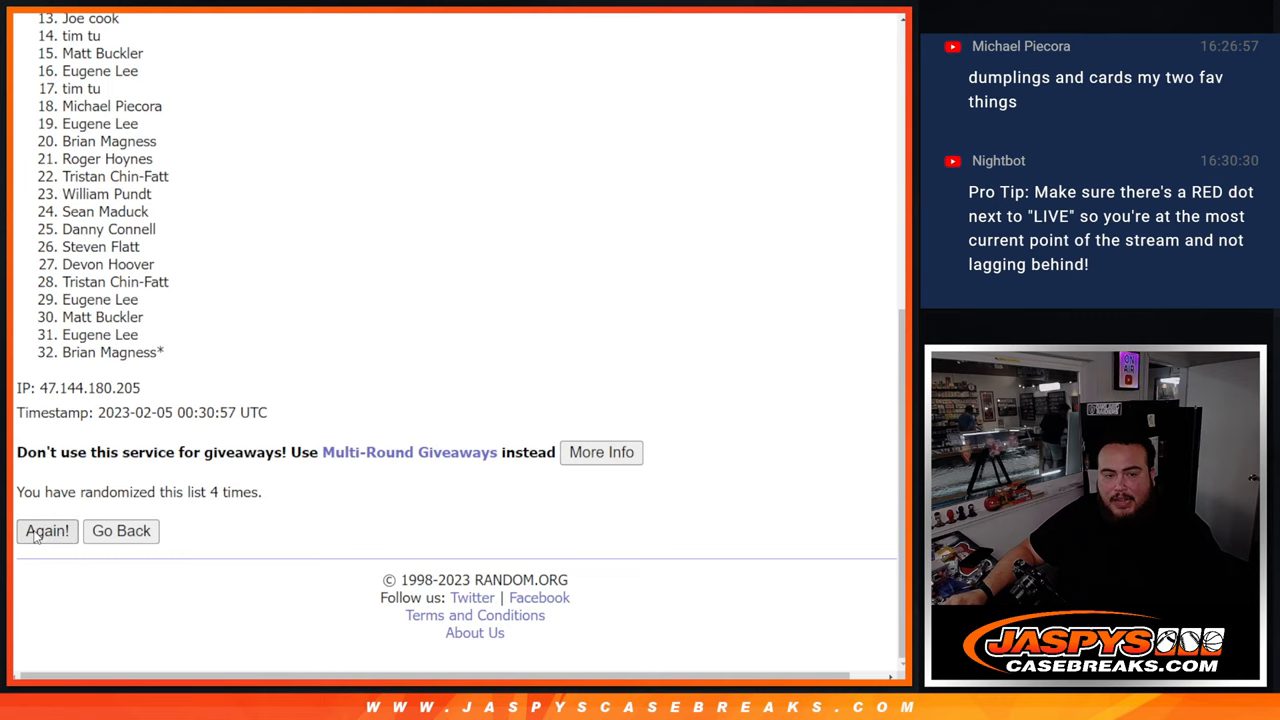
pyautogui.click(46, 531)
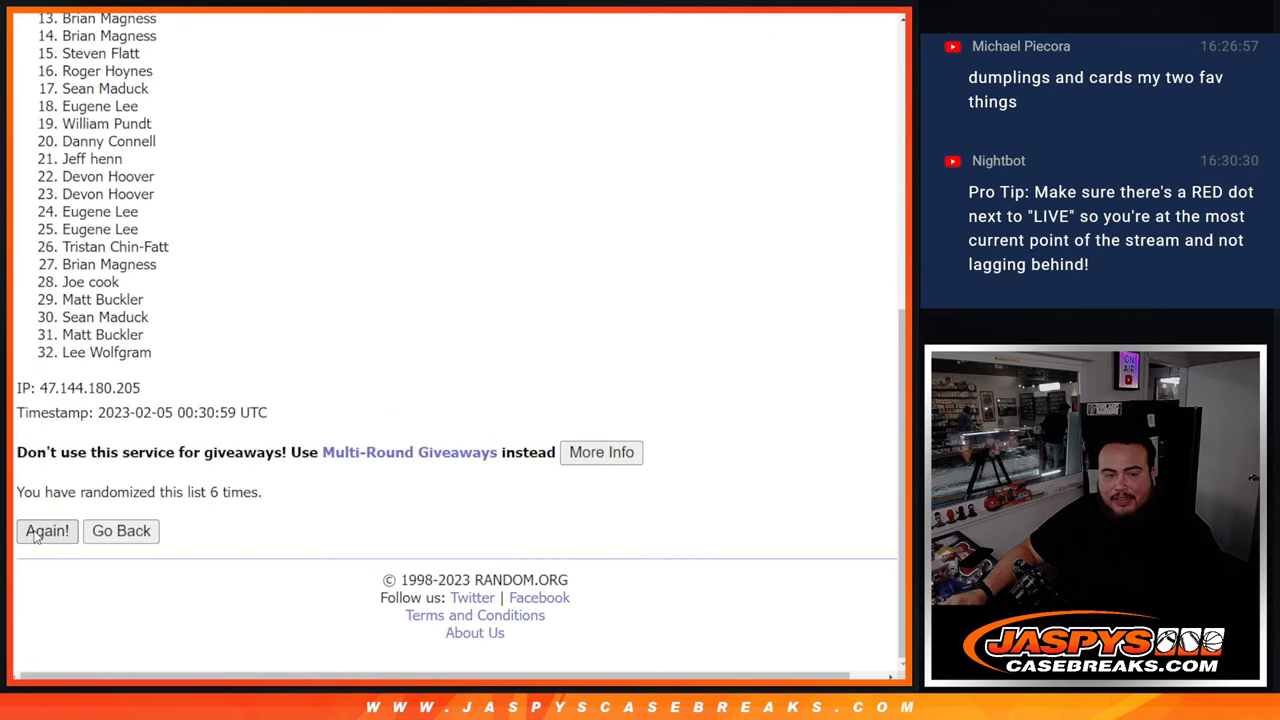
pyautogui.click(46, 531)
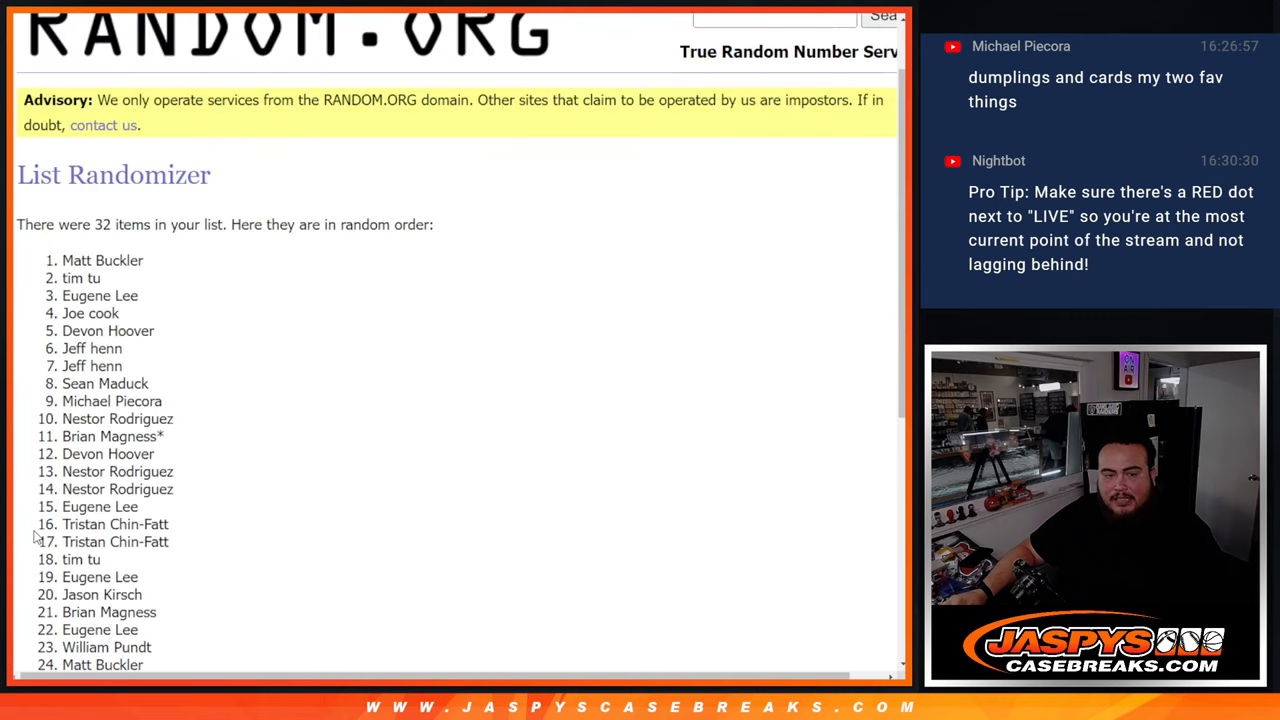
pyautogui.scroll(-3)
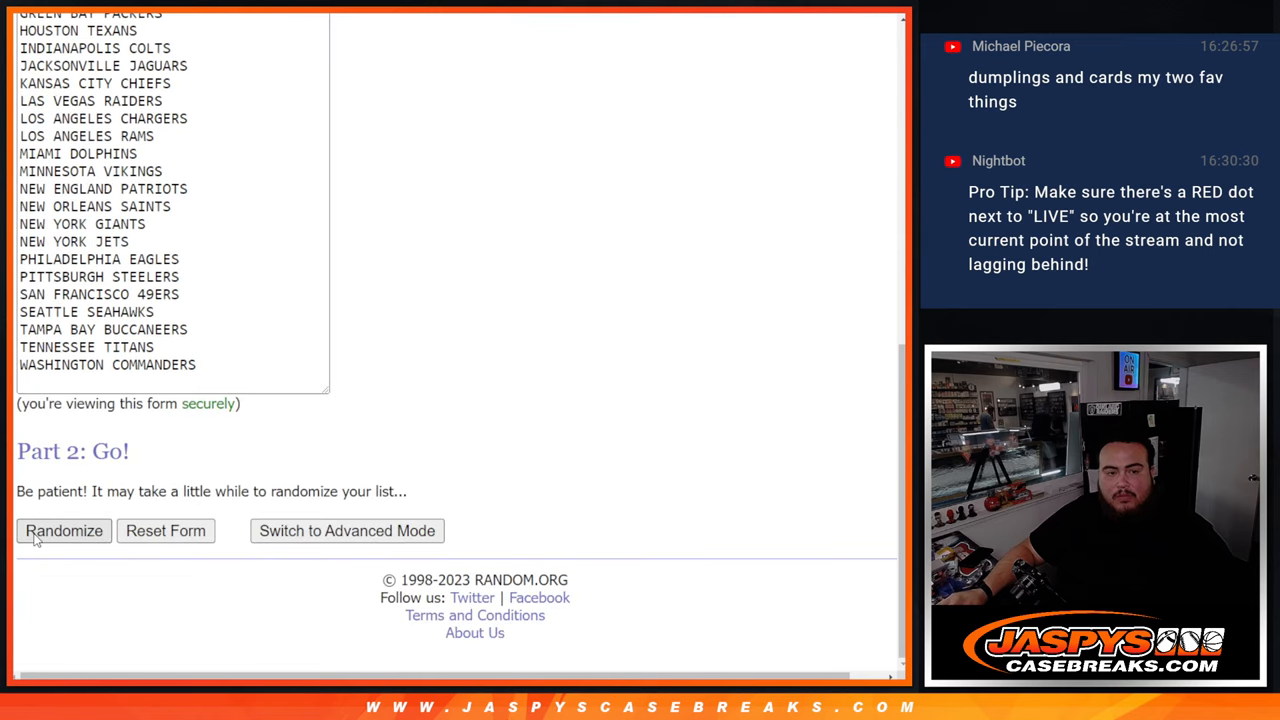
# Randomize the NFL team list and shuffle it again several more times.
pyautogui.click(63, 531)
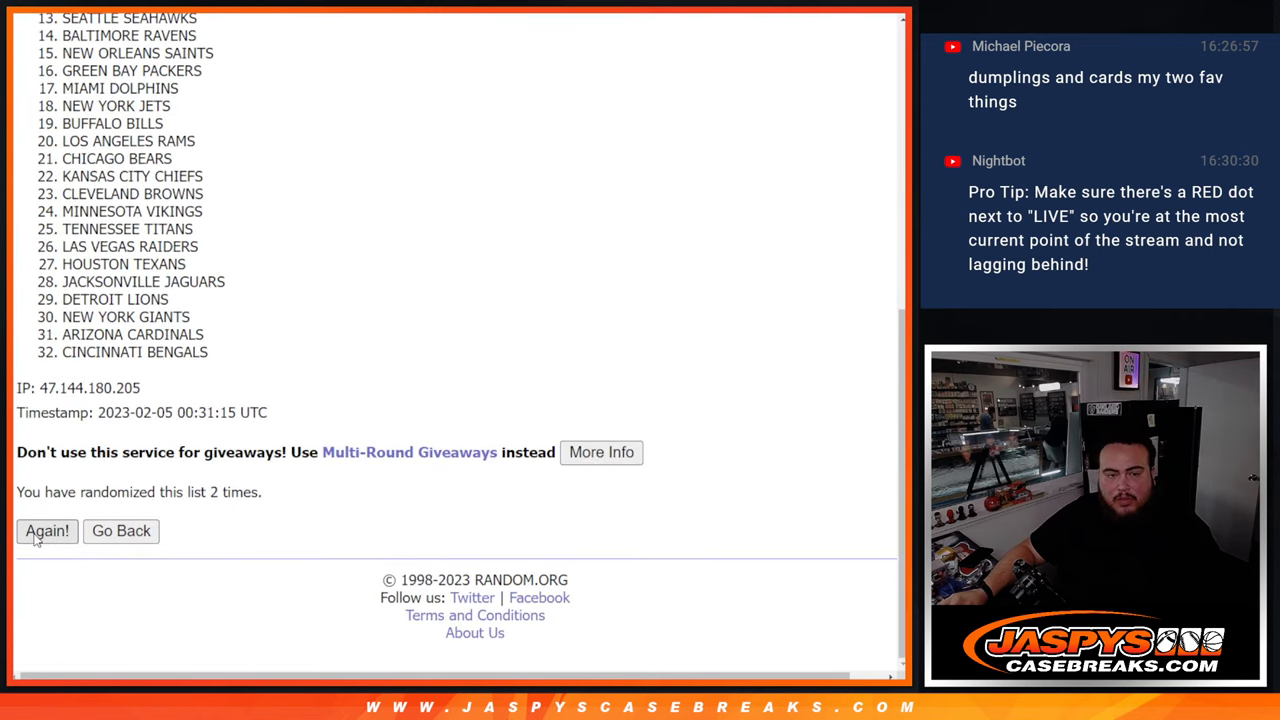
pyautogui.click(46, 531)
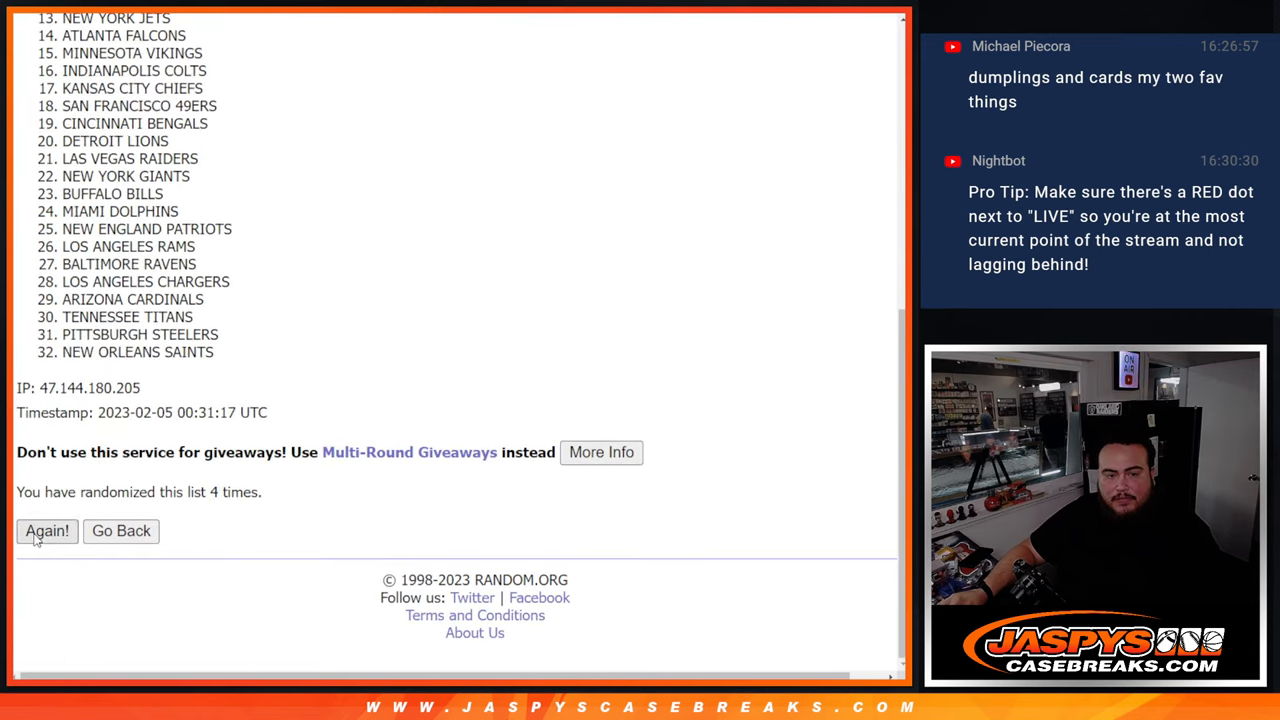
pyautogui.click(46, 531)
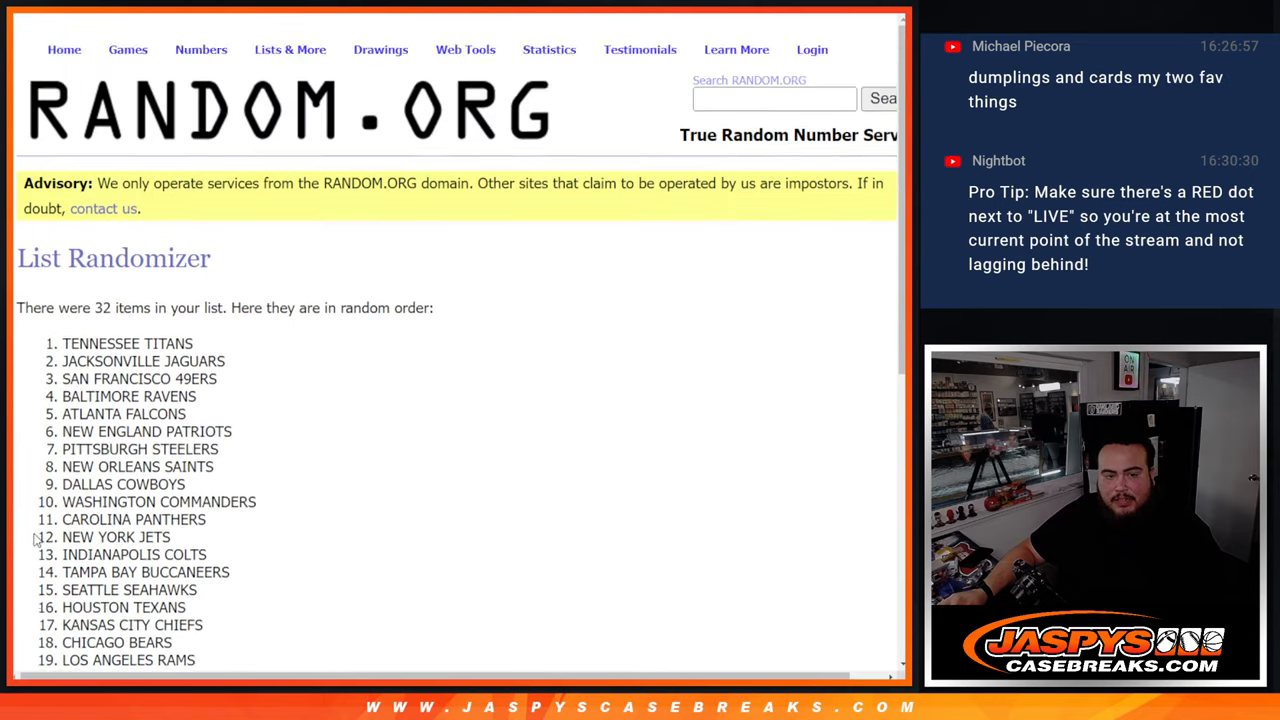
pyautogui.scroll(-3)
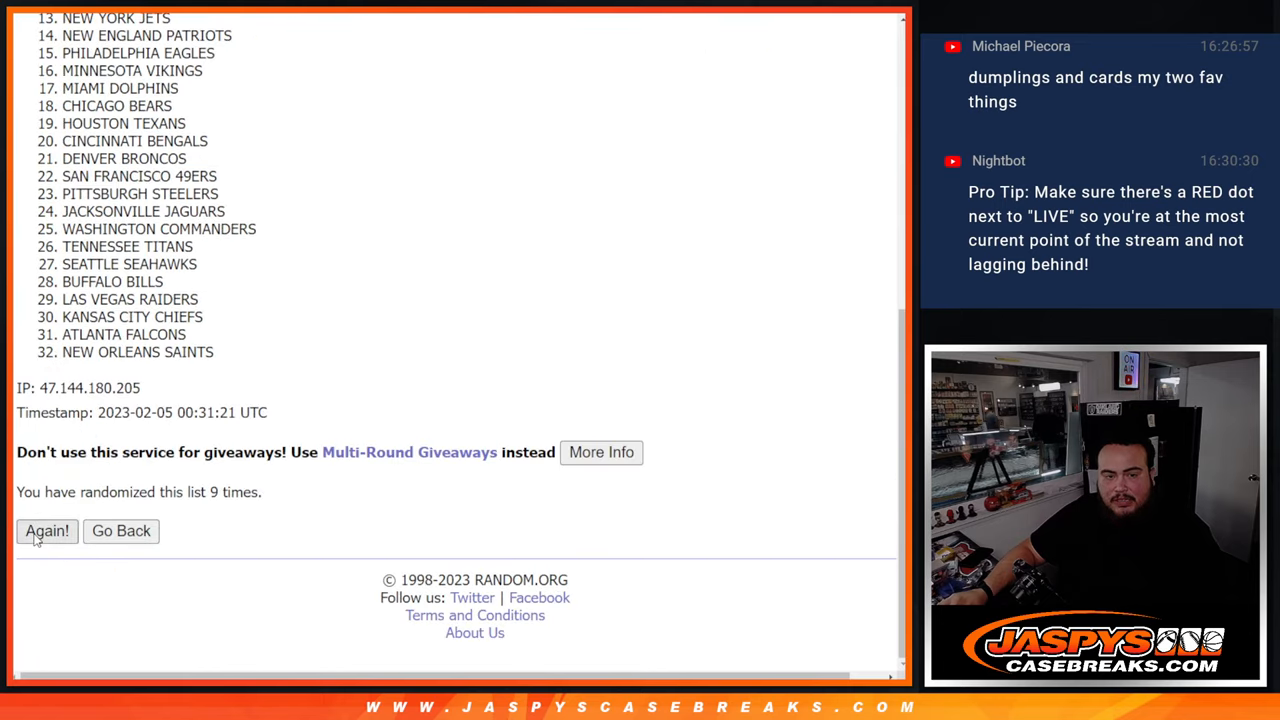
pyautogui.click(46, 531)
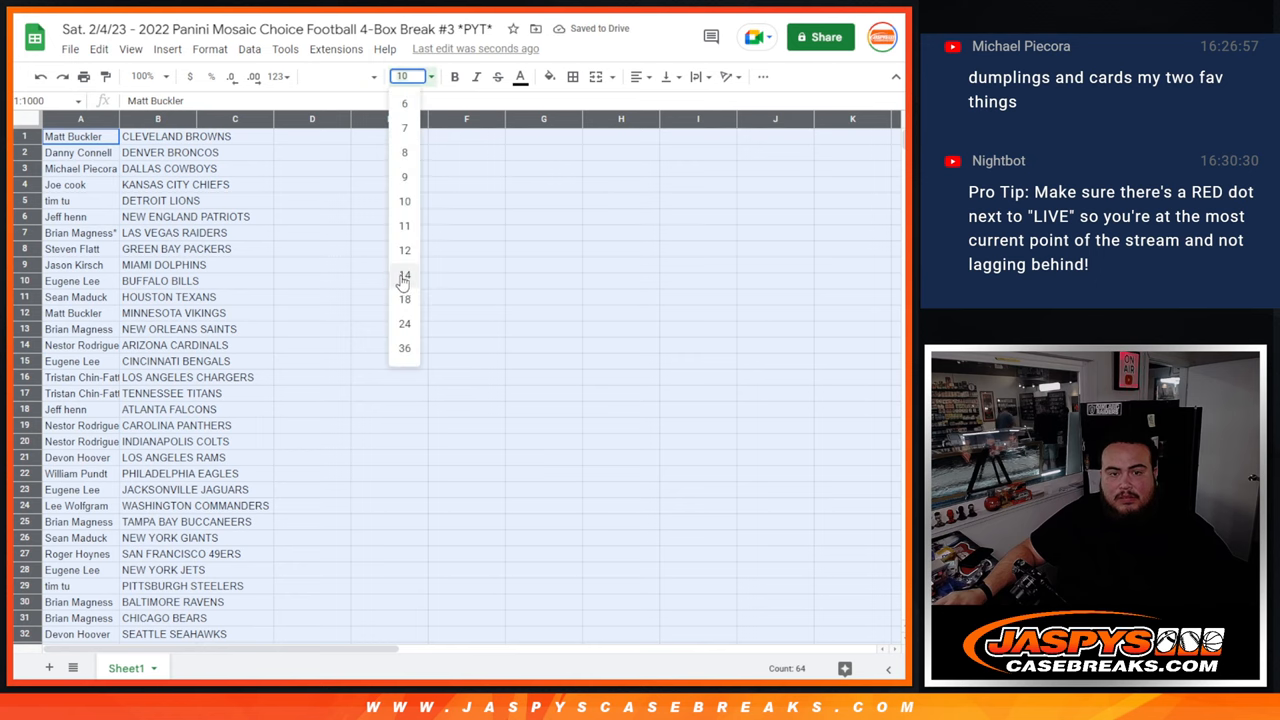
# Set the pairings to size 14, sort column B A→Z, and color the text black.
pyautogui.click(404, 275)
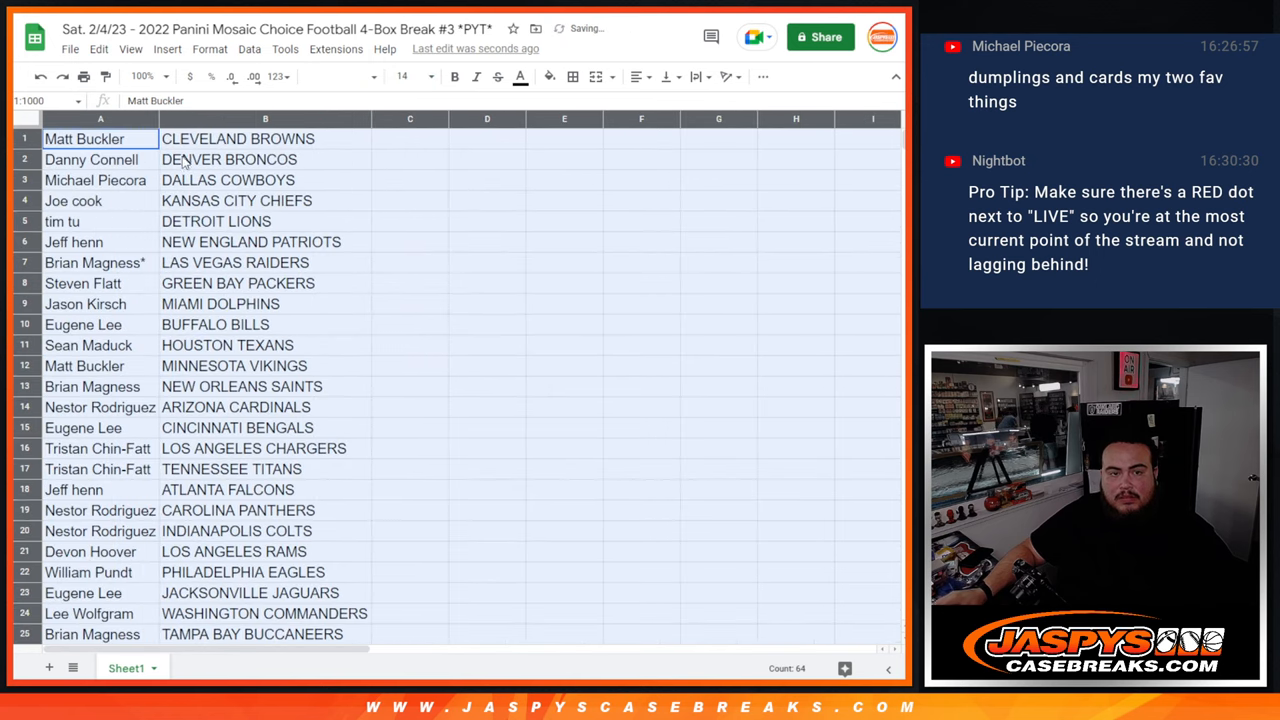
pyautogui.click(265, 159)
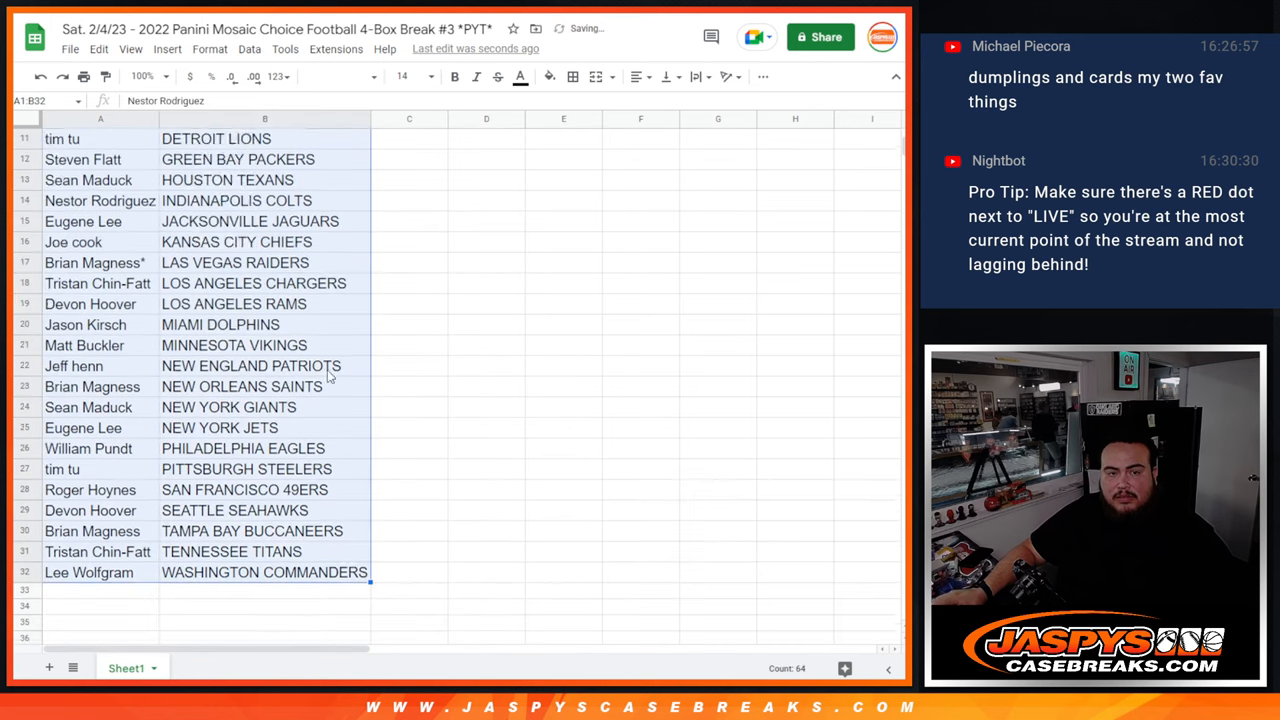
pyautogui.click(520, 76)
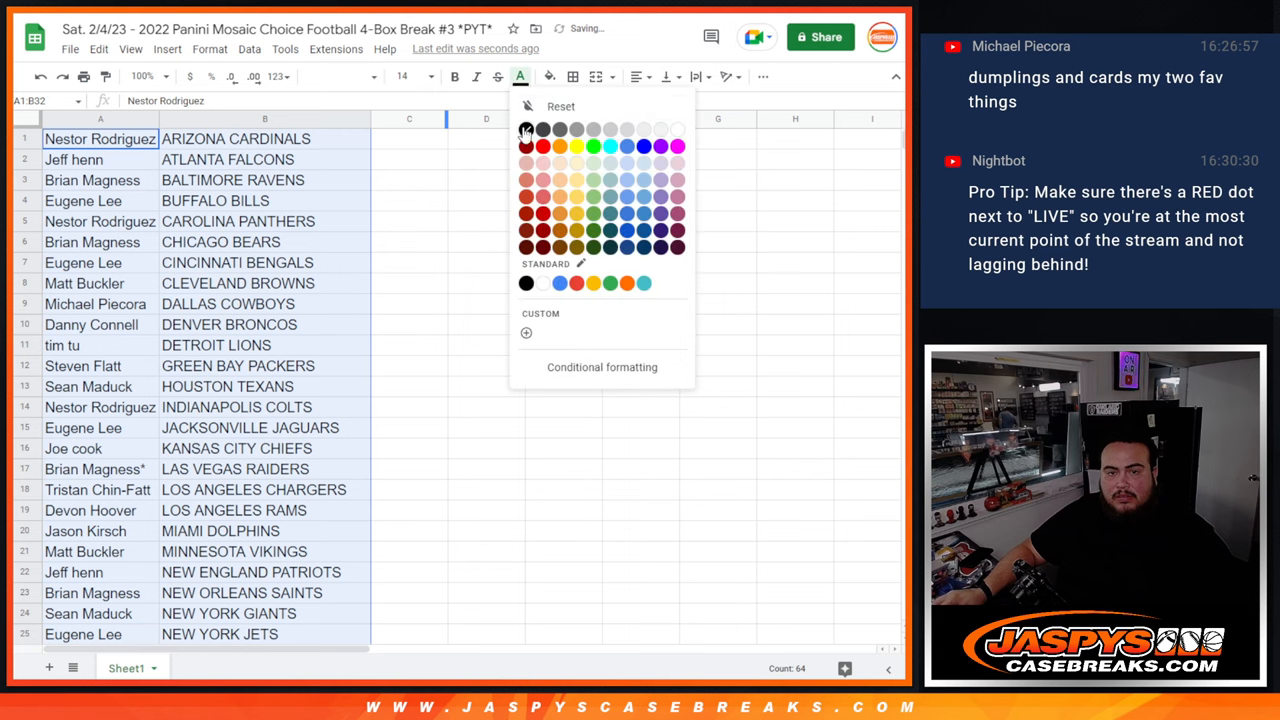
pyautogui.click(637, 76)
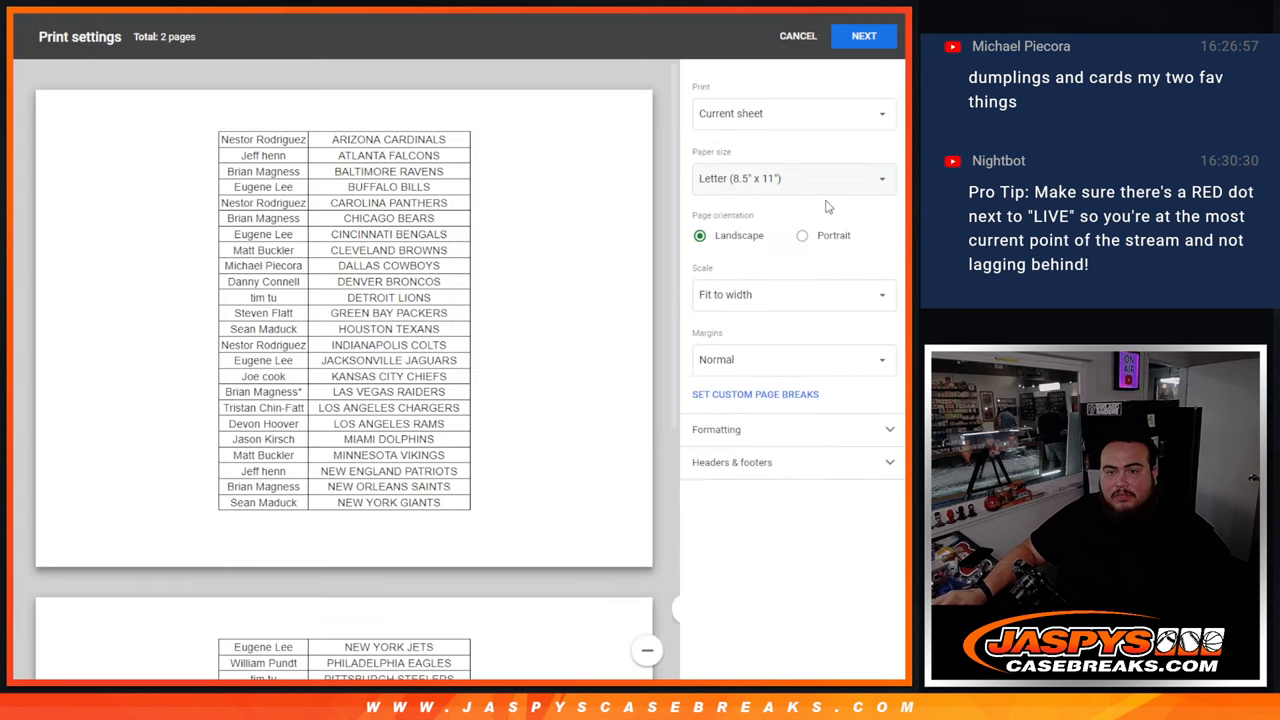
# Choose portrait orientation, zoom out the print preview, and click Next.
pyautogui.click(796, 235)
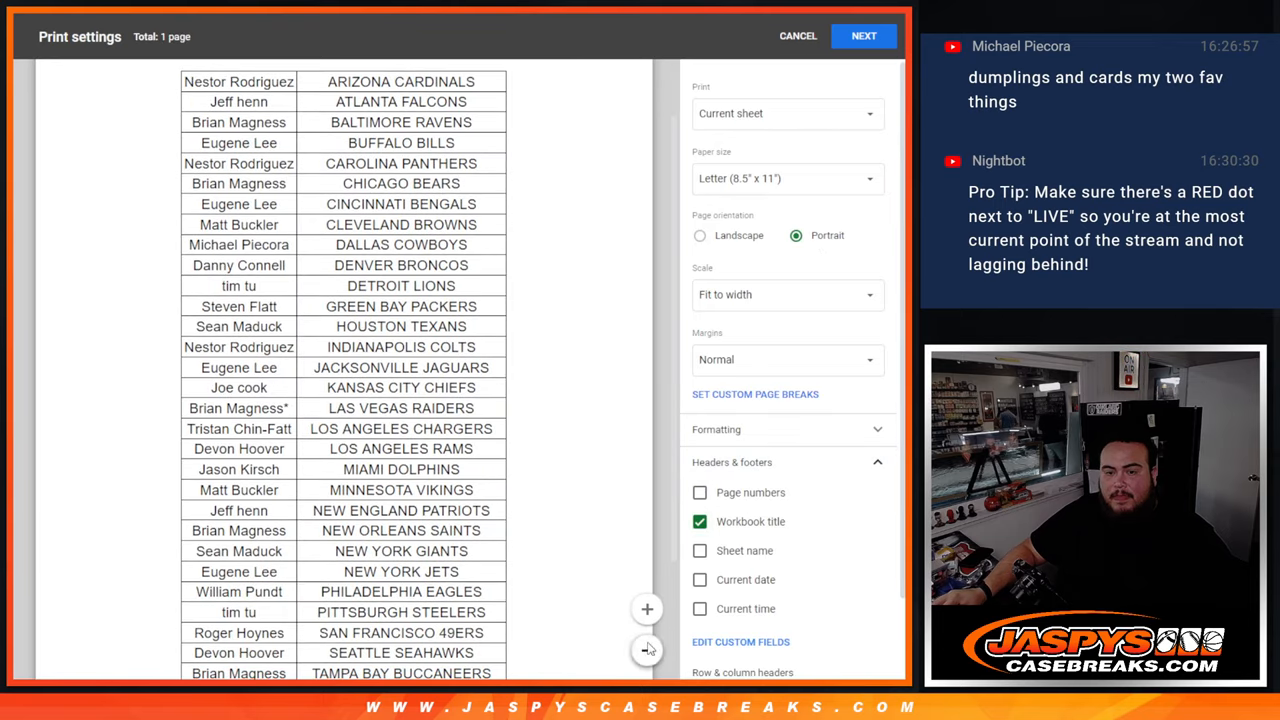
pyautogui.click(645, 648)
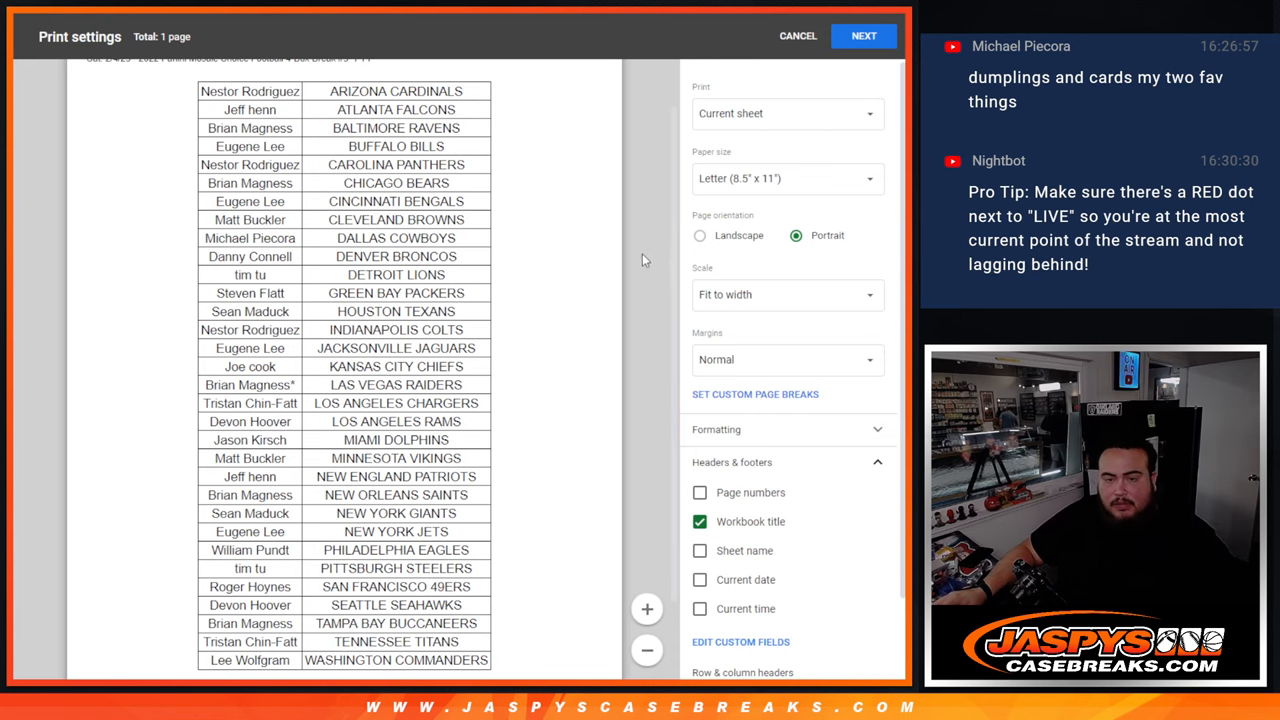
pyautogui.click(863, 35)
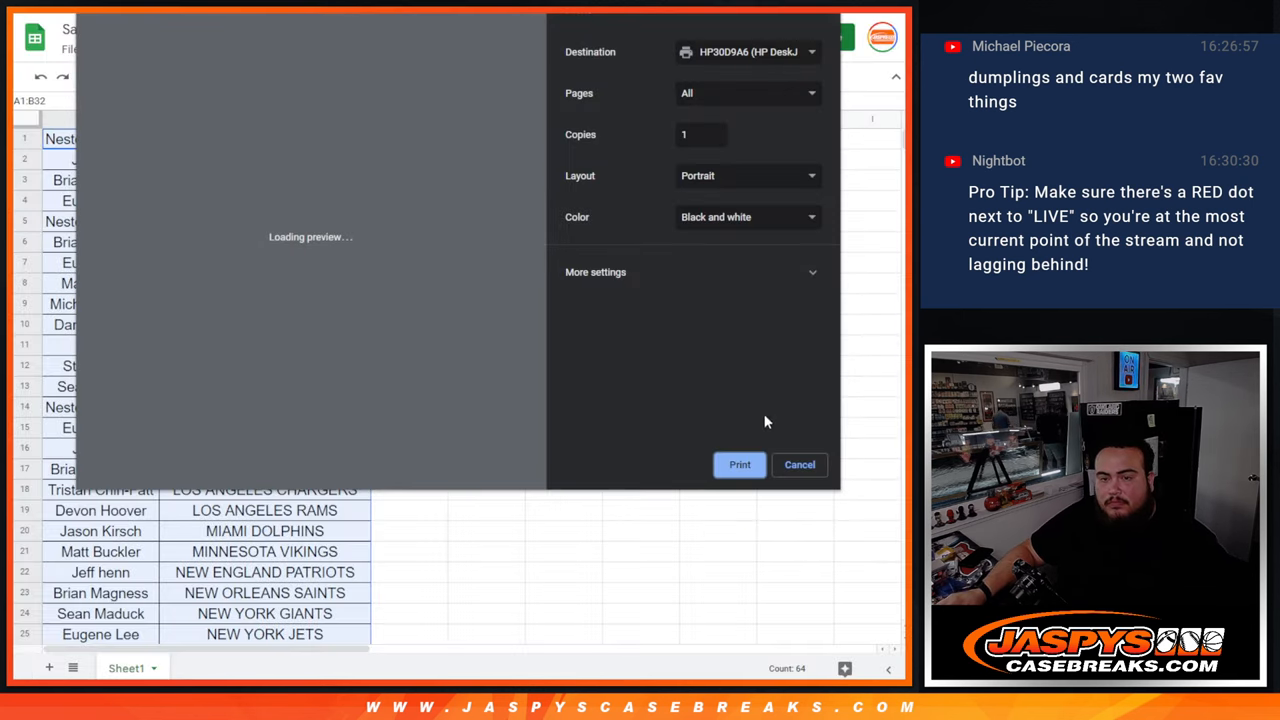
# Send the pairings sheet to the printer.
pyautogui.click(799, 464)
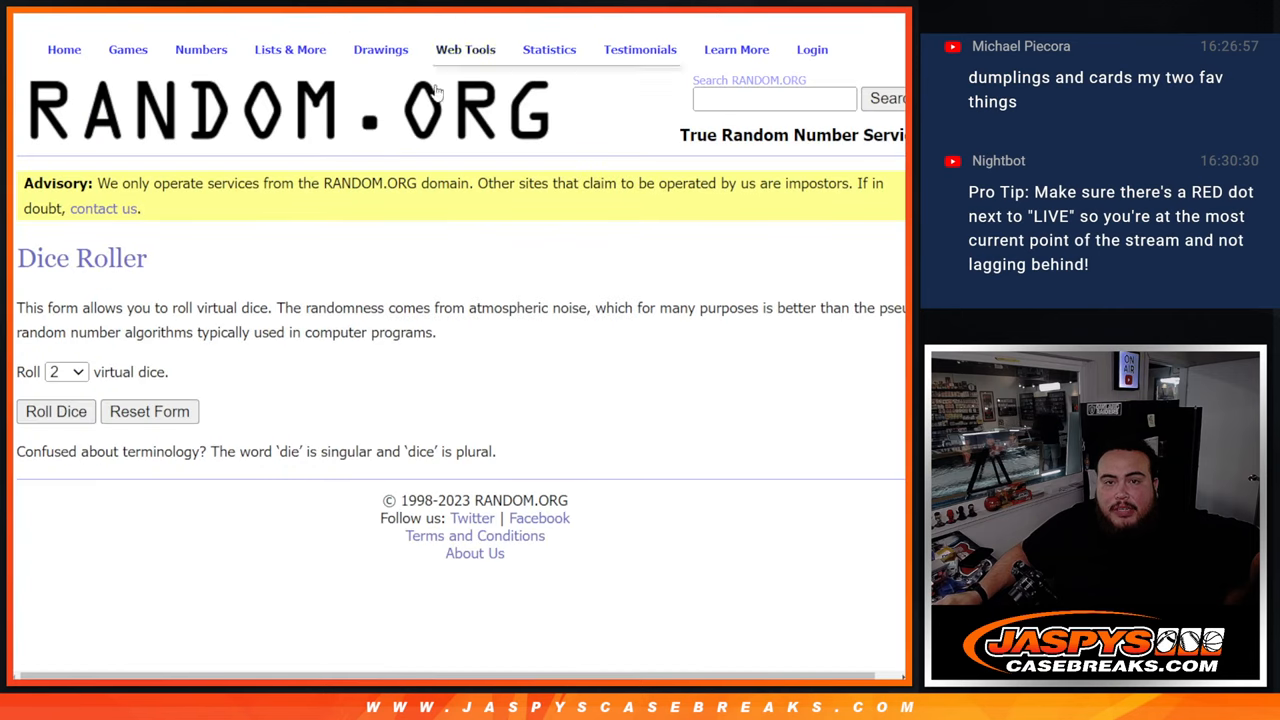
# Roll the dice for a new count and reshuffle the 32 names with Again!
pyautogui.click(55, 411)
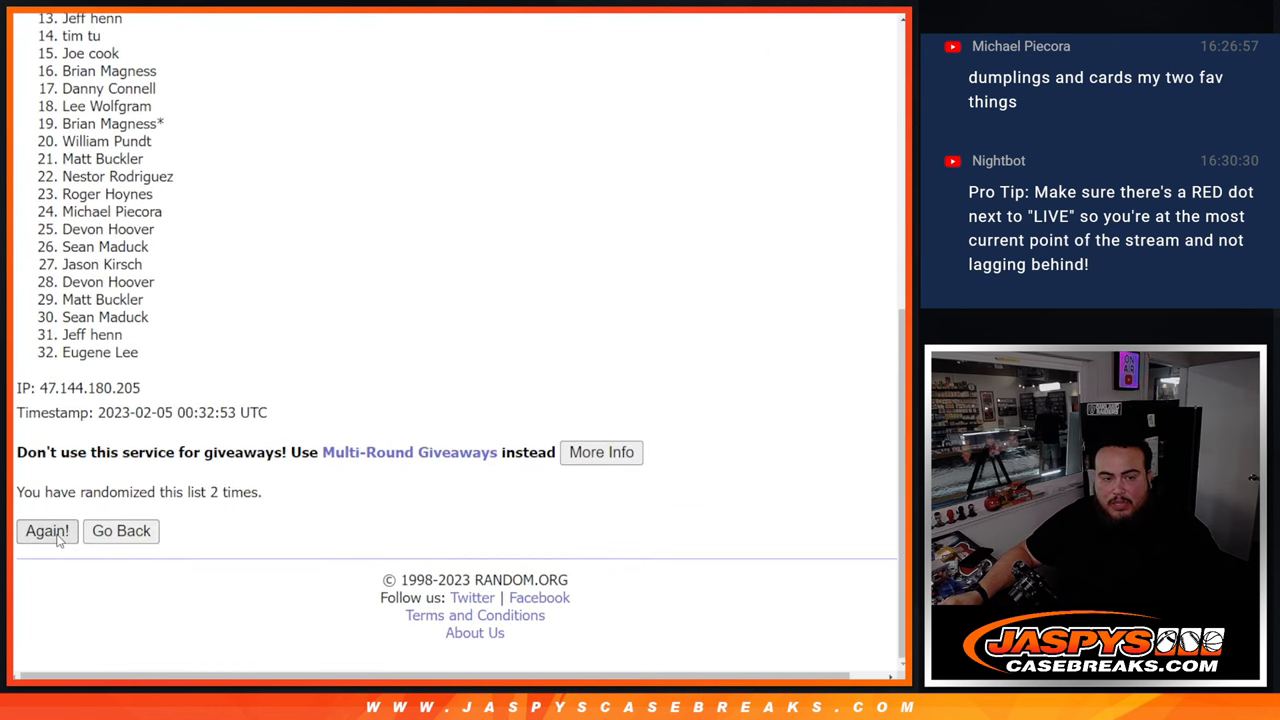
pyautogui.click(46, 531)
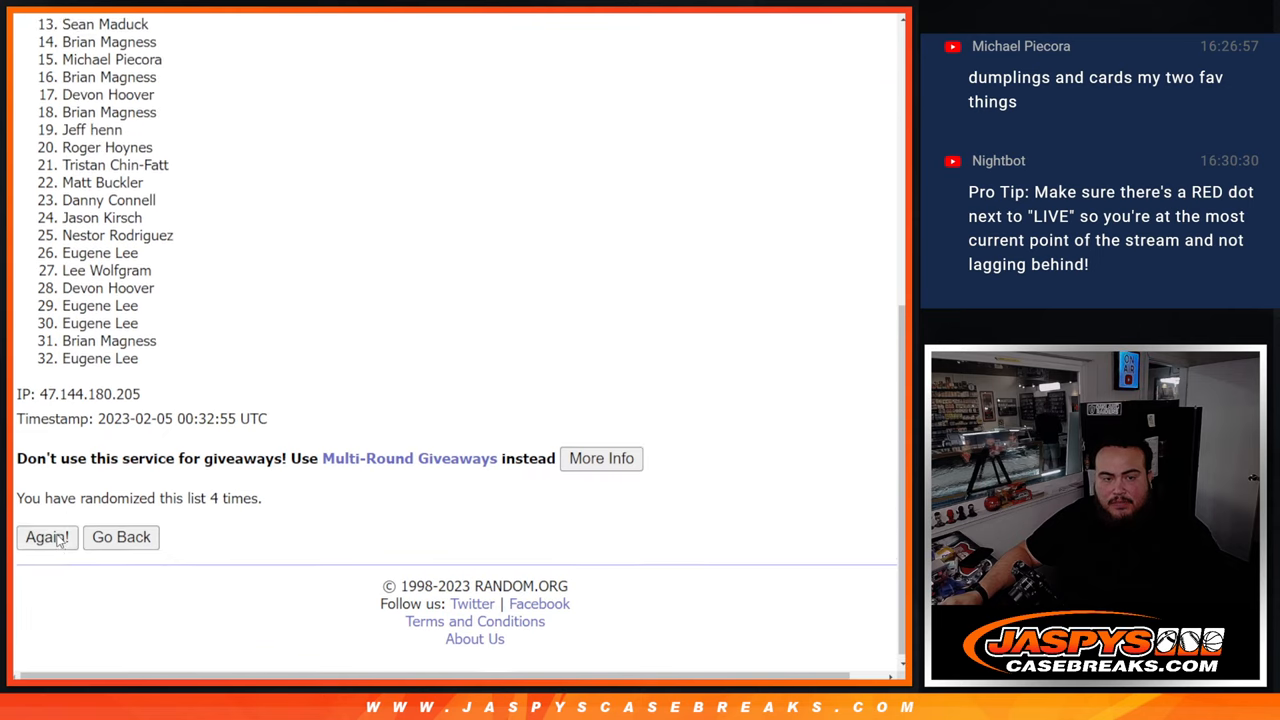
pyautogui.click(46, 537)
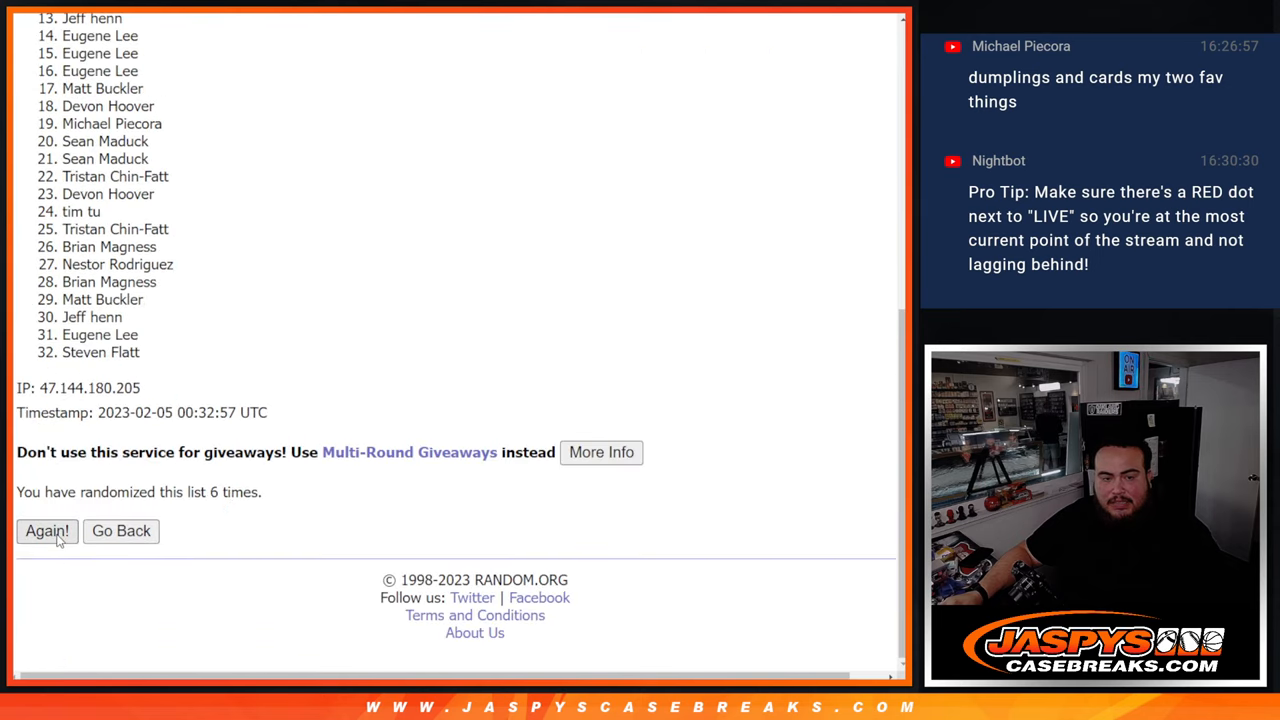
pyautogui.click(46, 531)
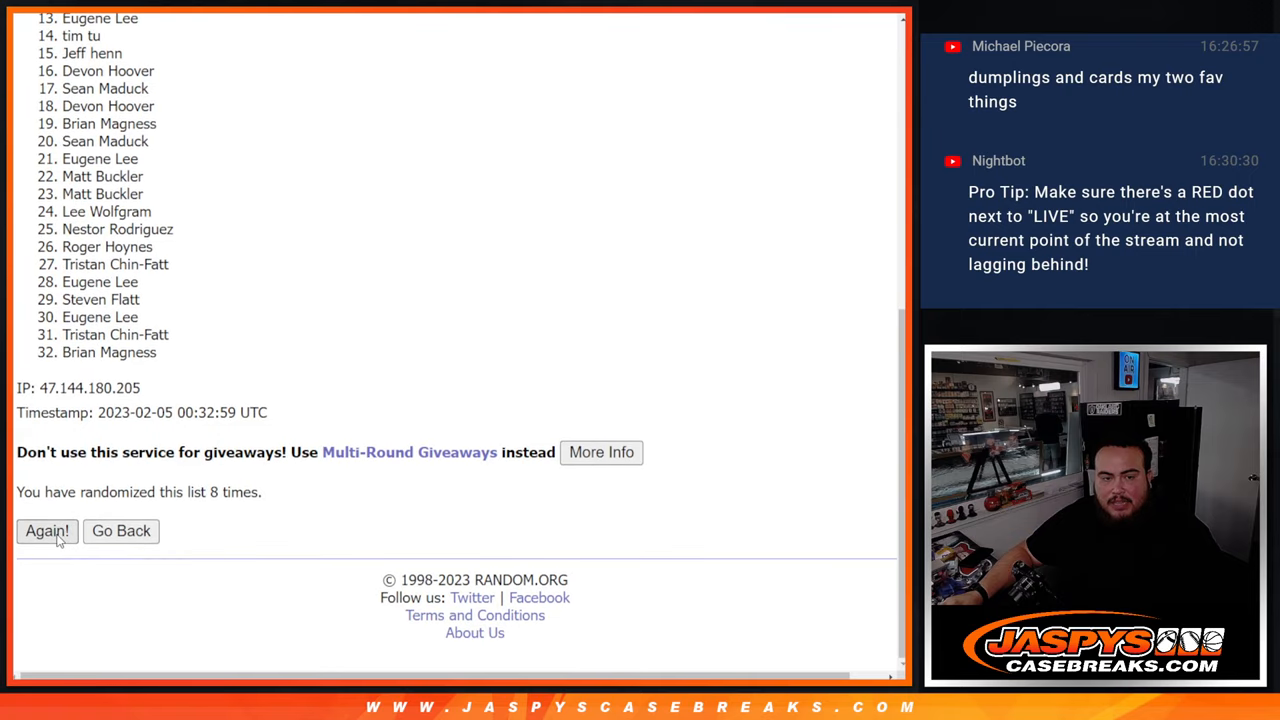
pyautogui.click(47, 531)
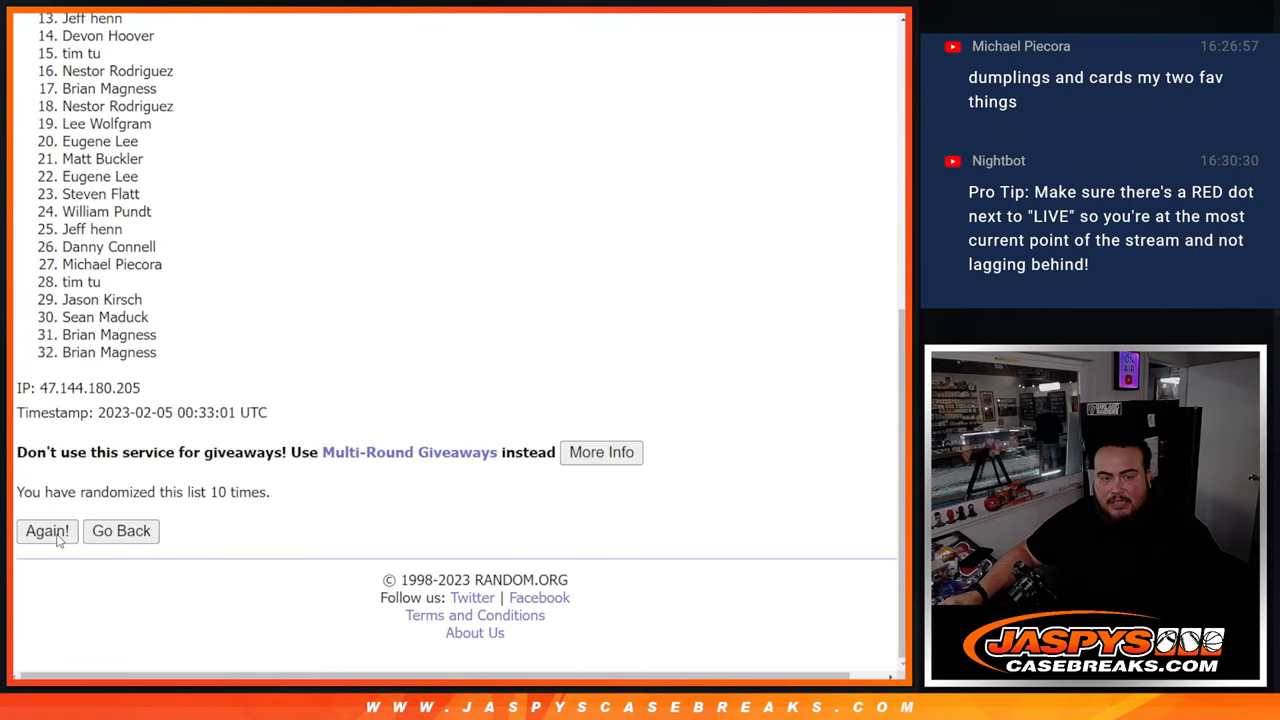
pyautogui.click(46, 531)
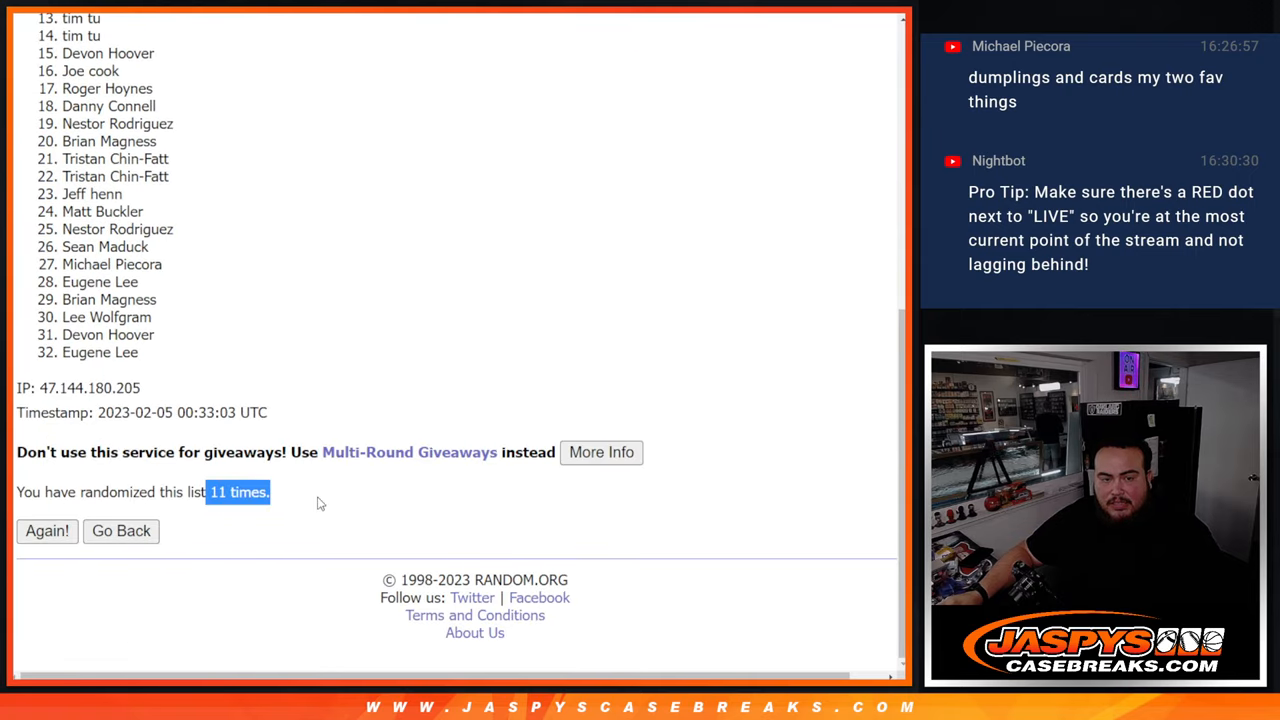
pyautogui.moveTo(556, 351)
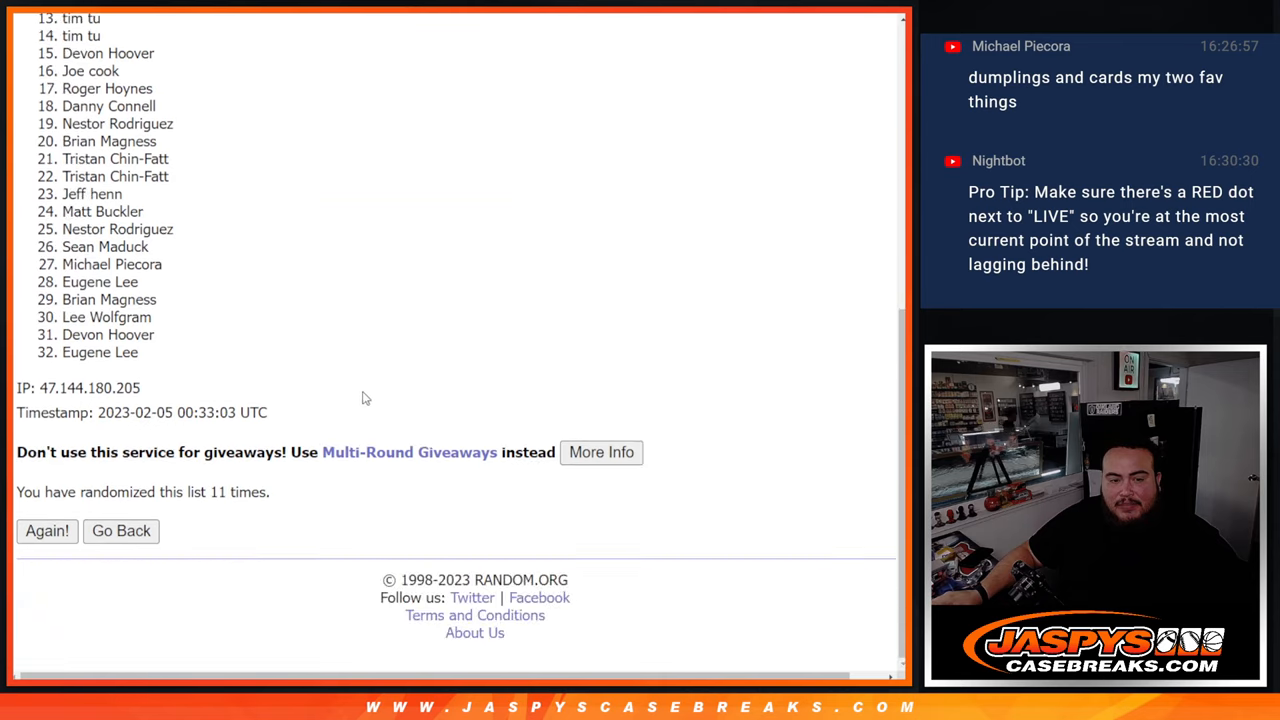
# Highlight entries 1–3 of the final shuffled list as the winners.
pyautogui.click(46, 531)
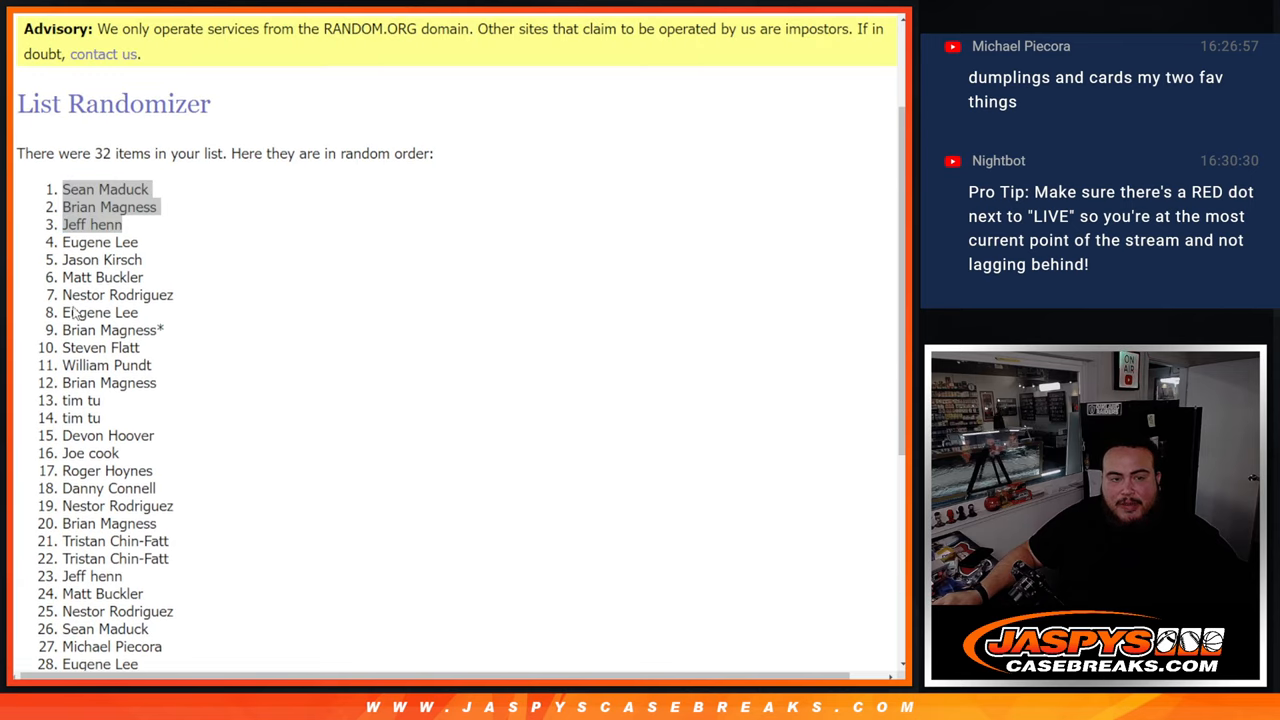